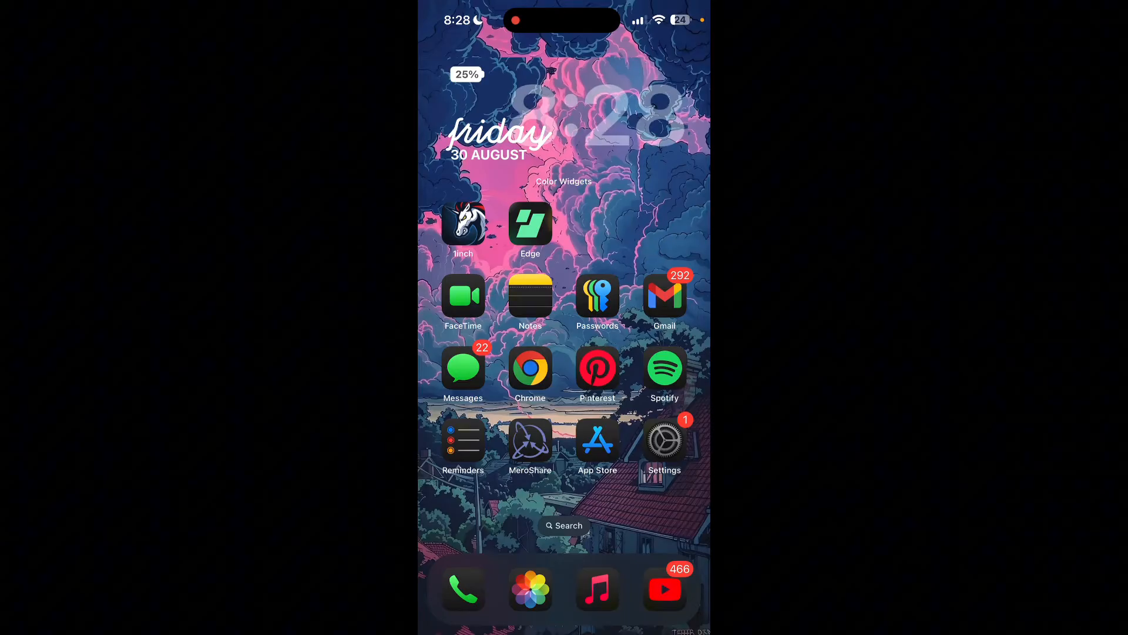
Launch the Edge wallet from the Home Screen to reach its PIN login.
left_click(530, 223)
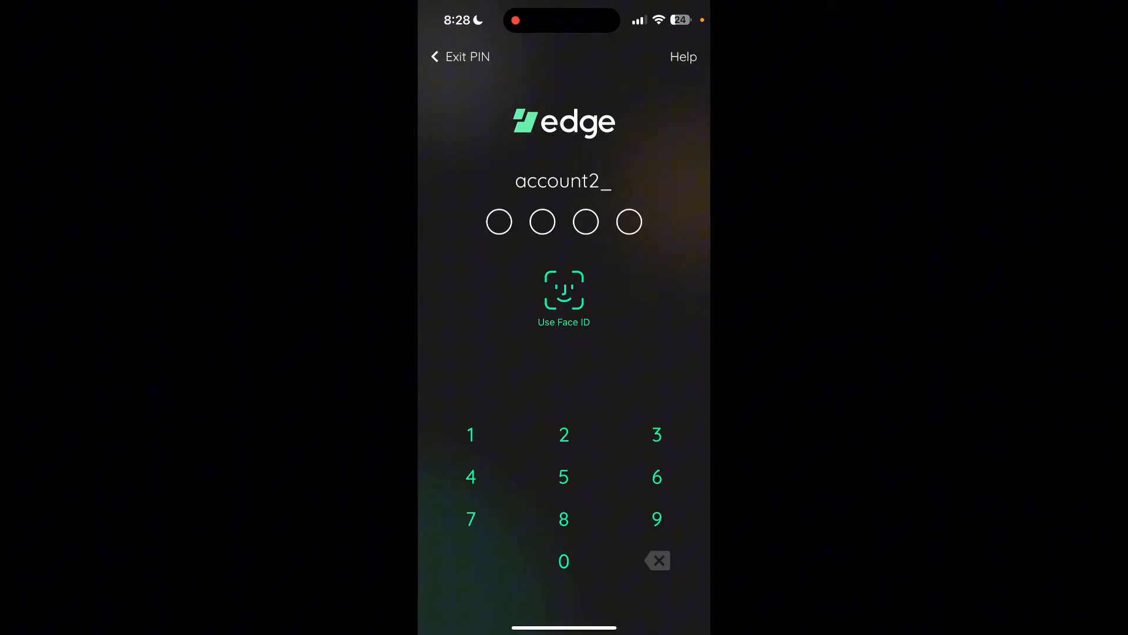
Switch to password login, enter the account2_ password and log in to the dashboard.
left_click(460, 57)
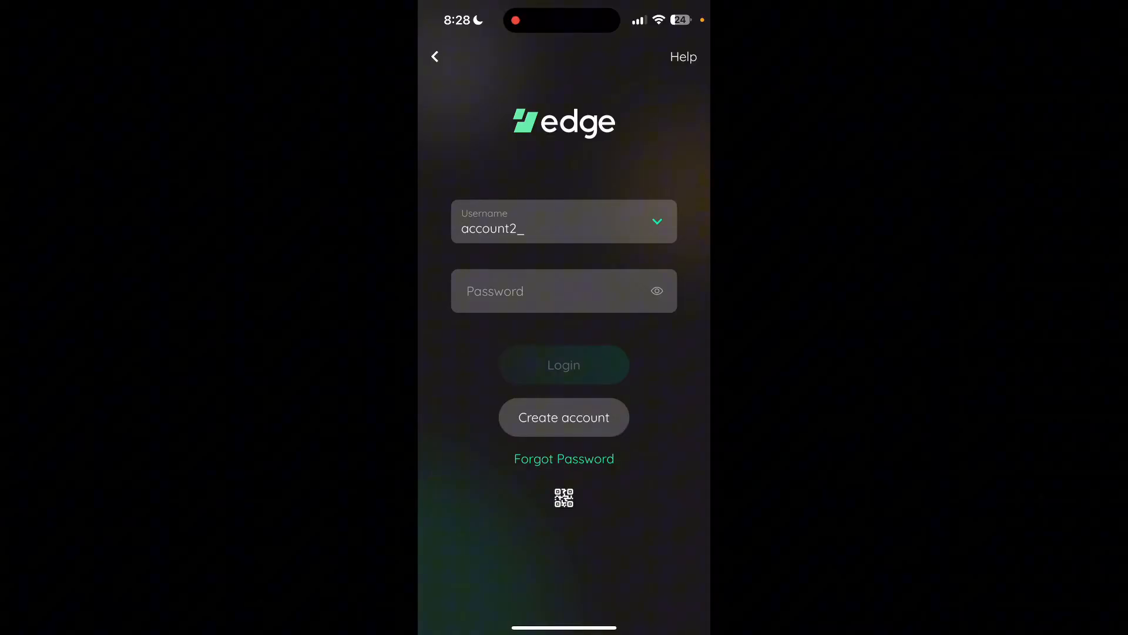
left_click(563, 290)
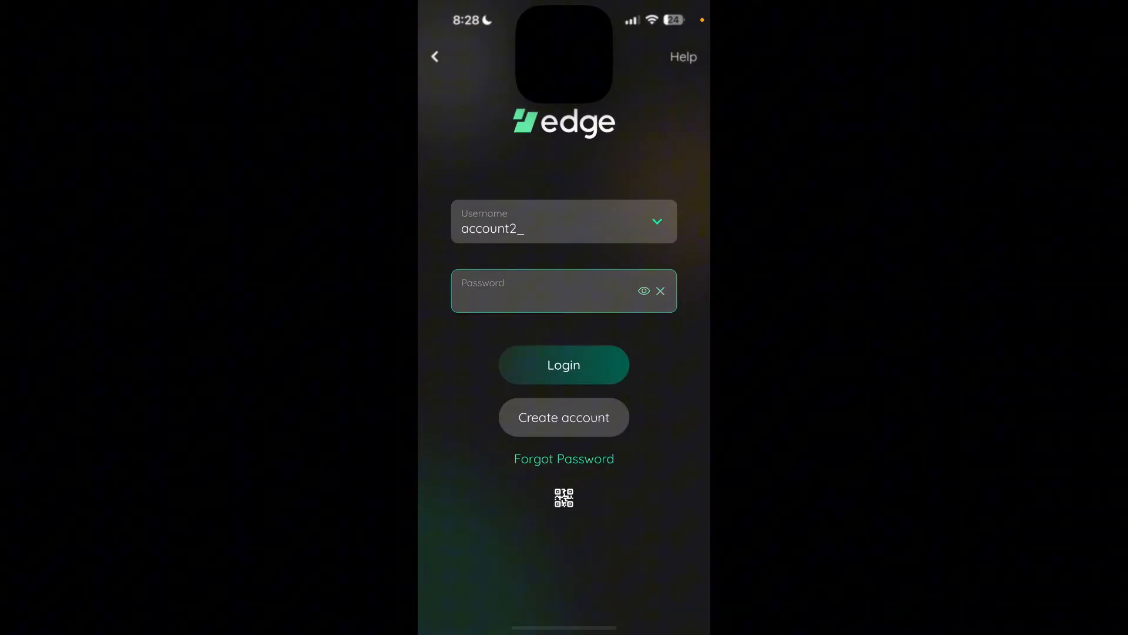
left_click(563, 364)
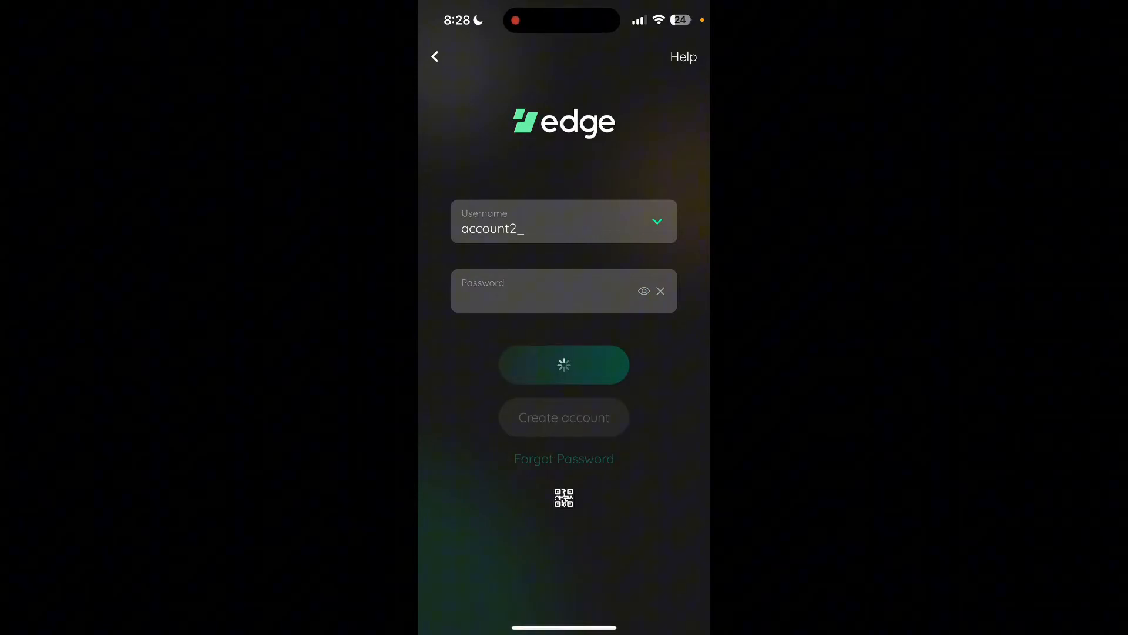
left_click(563, 364)
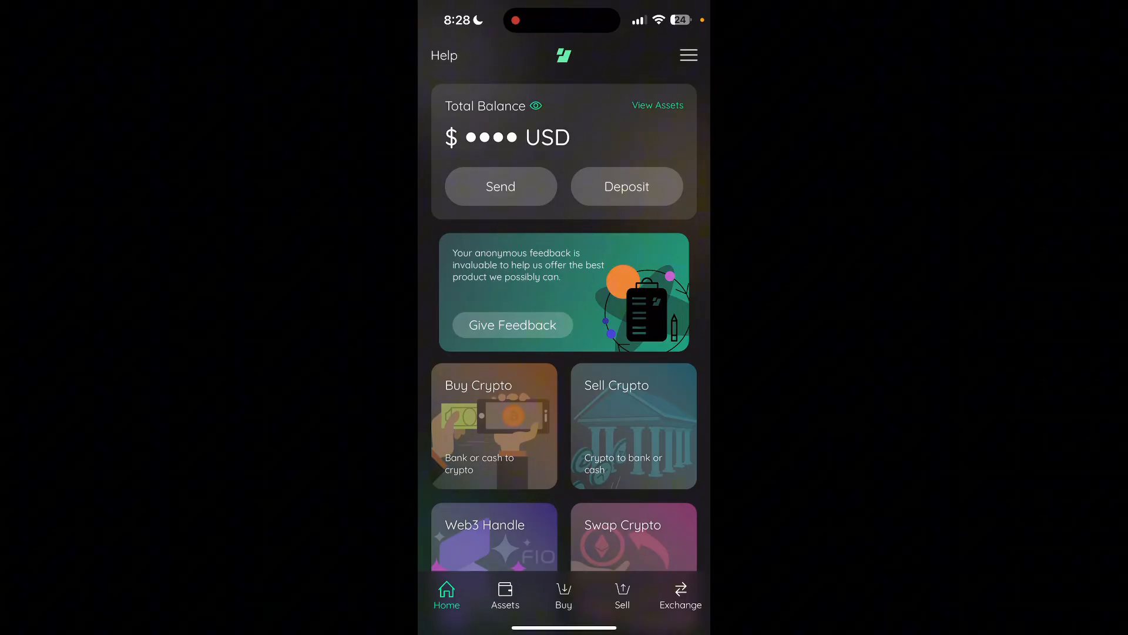
Go to Settings from the main menu and scroll to the Options section.
left_click(686, 55)
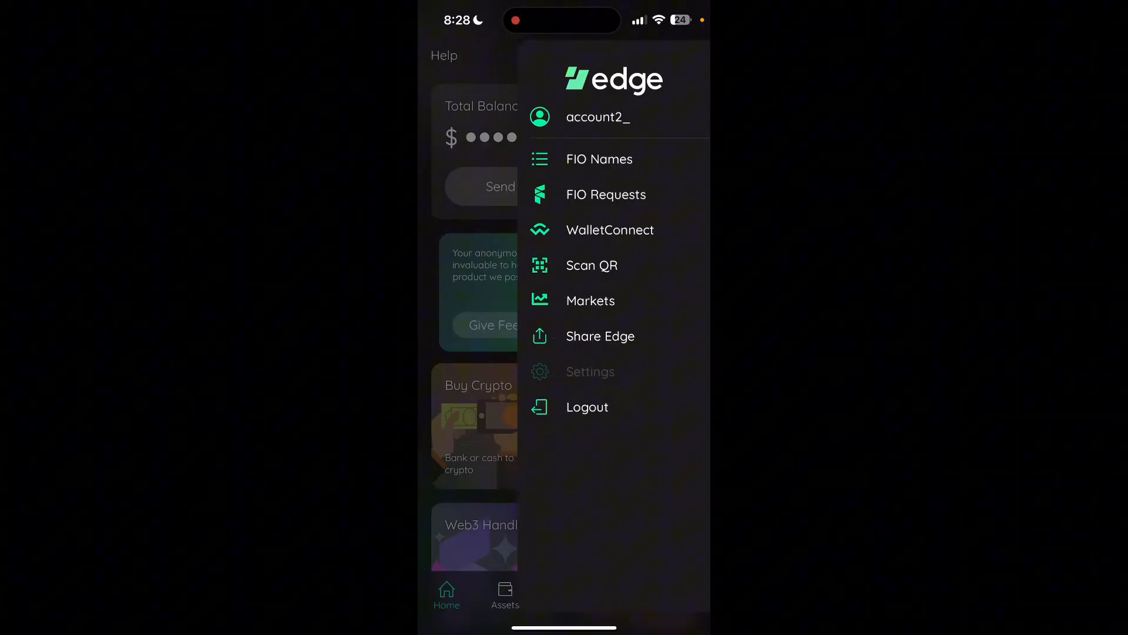
left_click(589, 371)
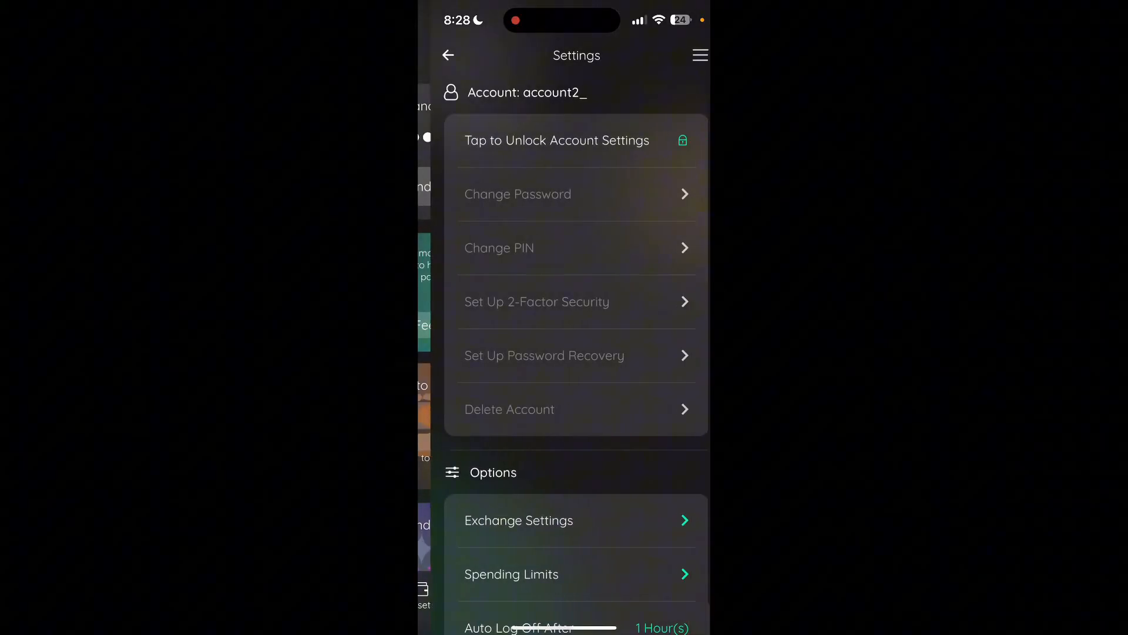
scroll("down", 3)
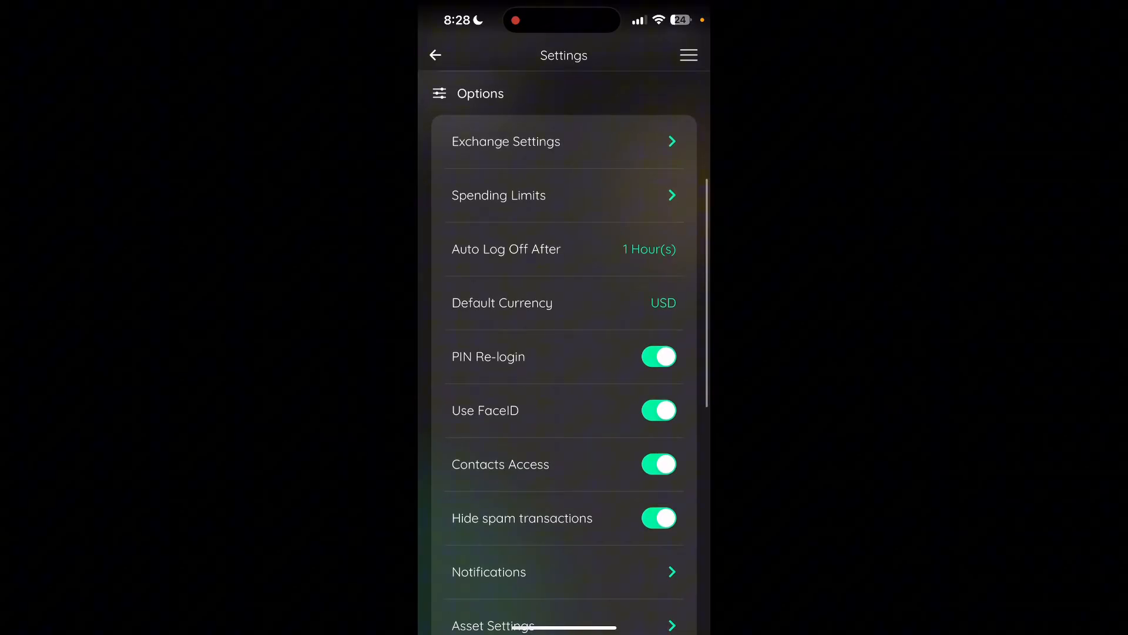
Open Notifications, showing Marketing and Price Alerts with Bitcoin, Ethereum and Litecoin listed.
left_click(489, 571)
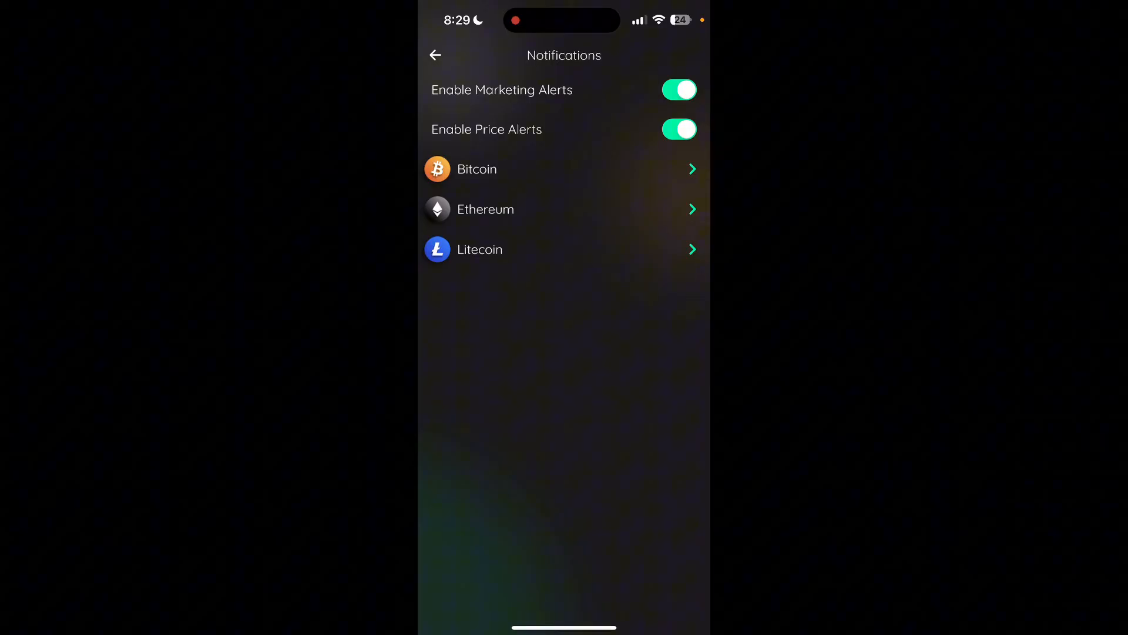
left_click(678, 90)
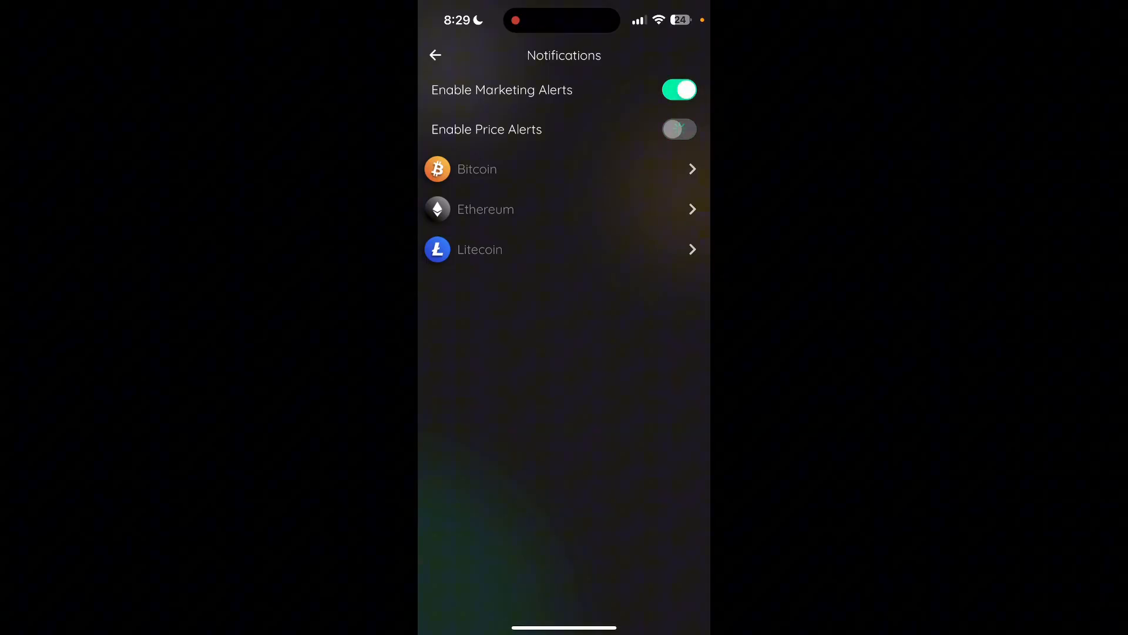
left_click(677, 129)
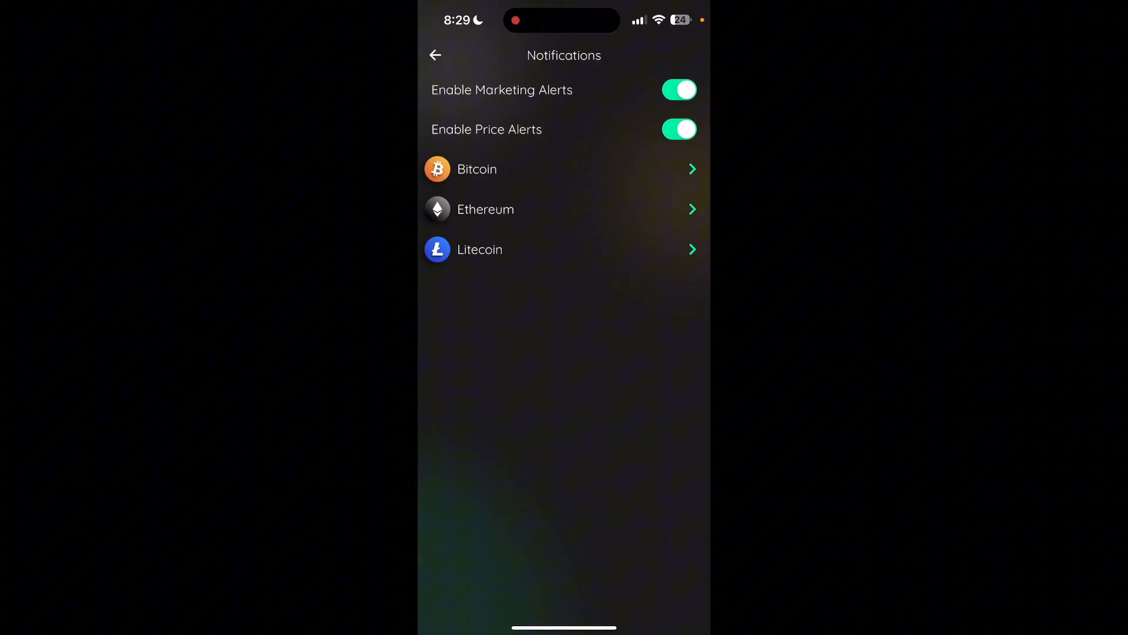